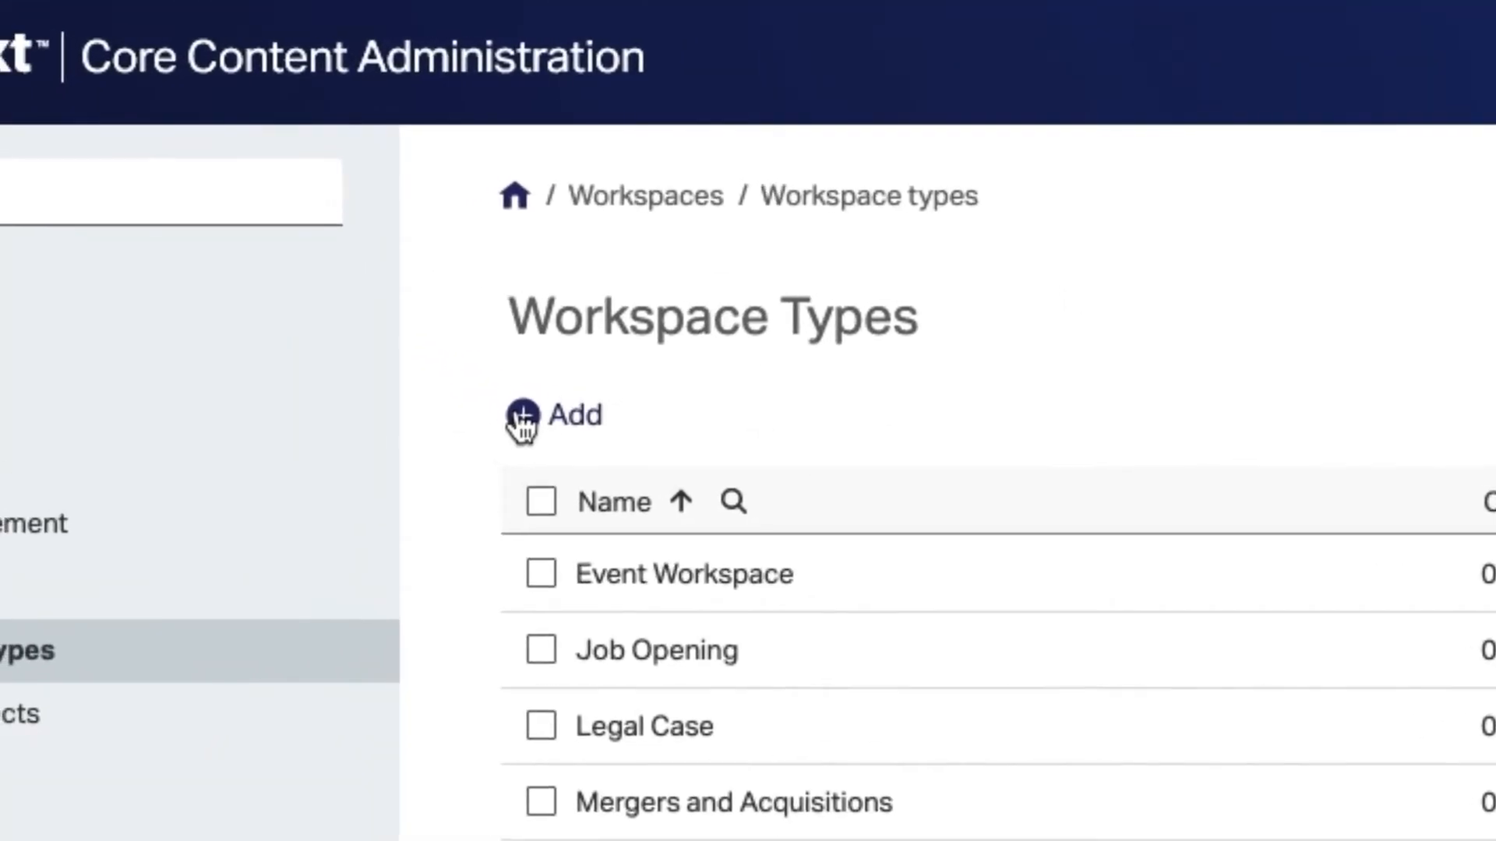
Name the new workspace type 'Capital Project'.
{"action": "type", "text": "Capital"}
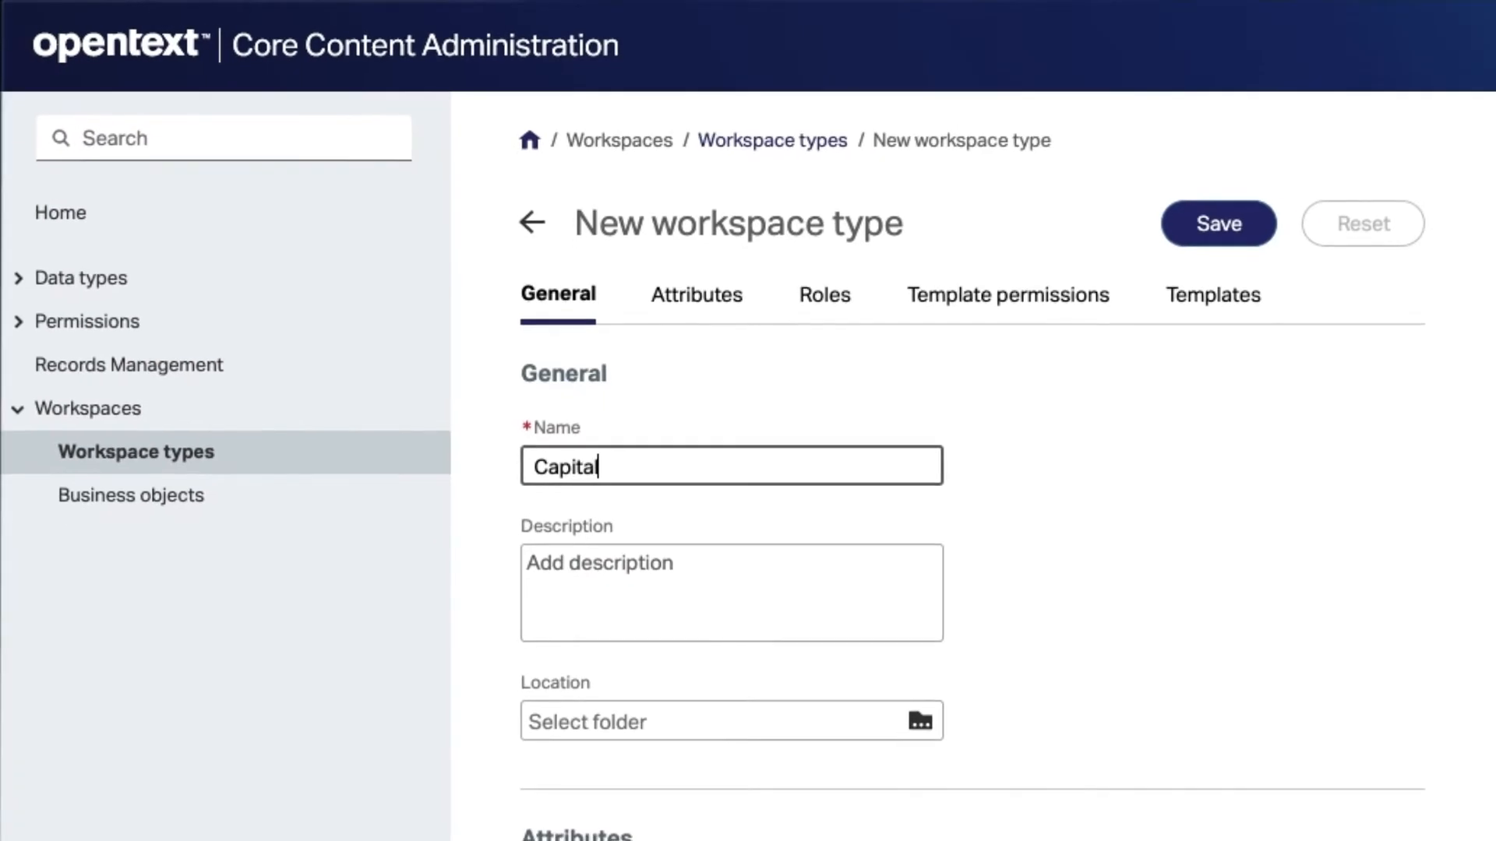
{"action": "type", "text": "Project"}
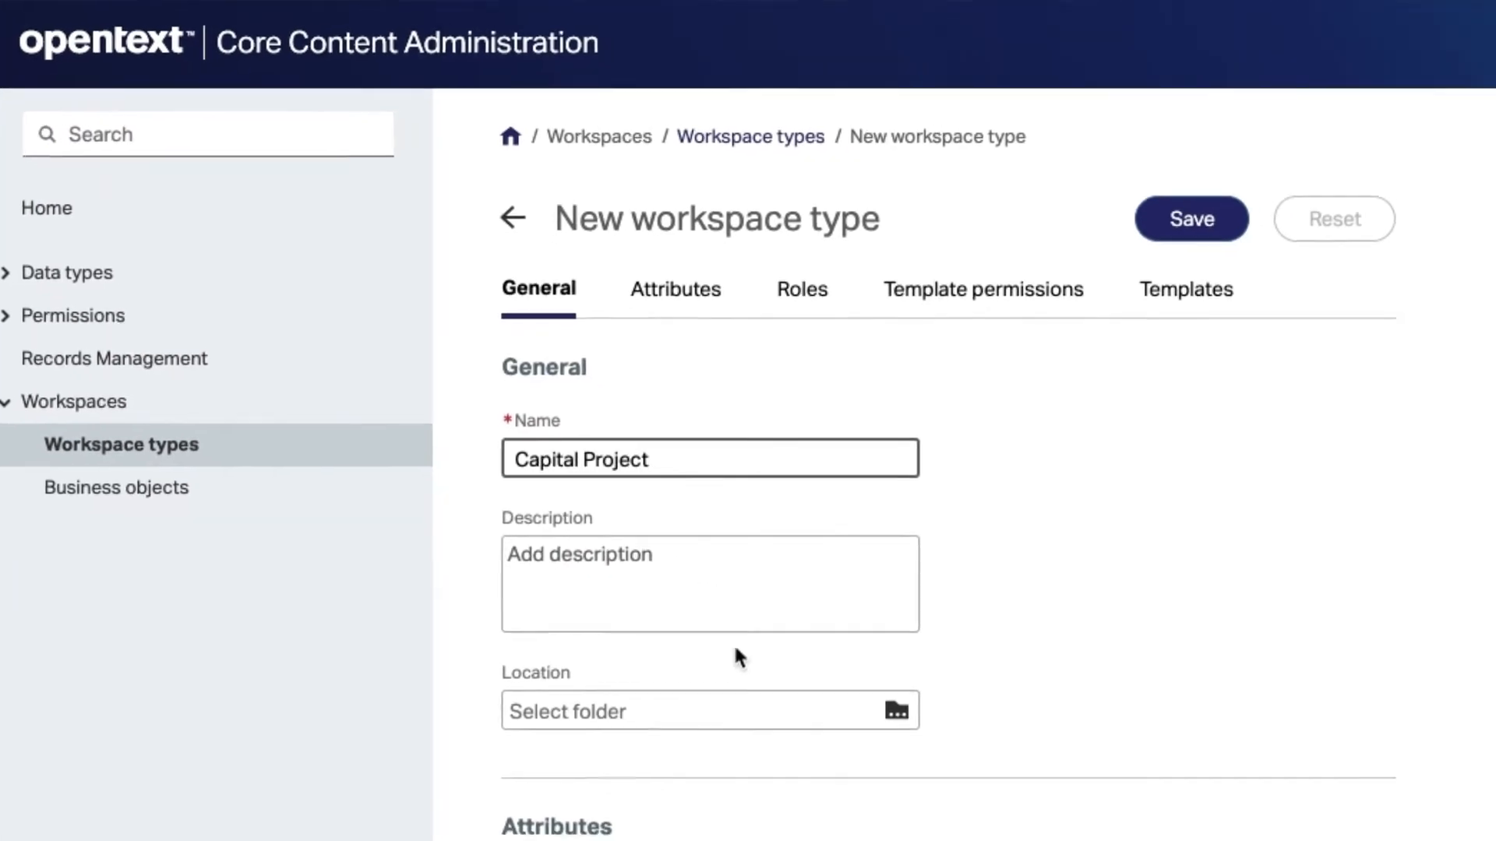
Set Enterprise > Engineering > Projects as the location and add the Estimated Budget attribute.
{"action": "left_click", "coordinate": [894, 710]}
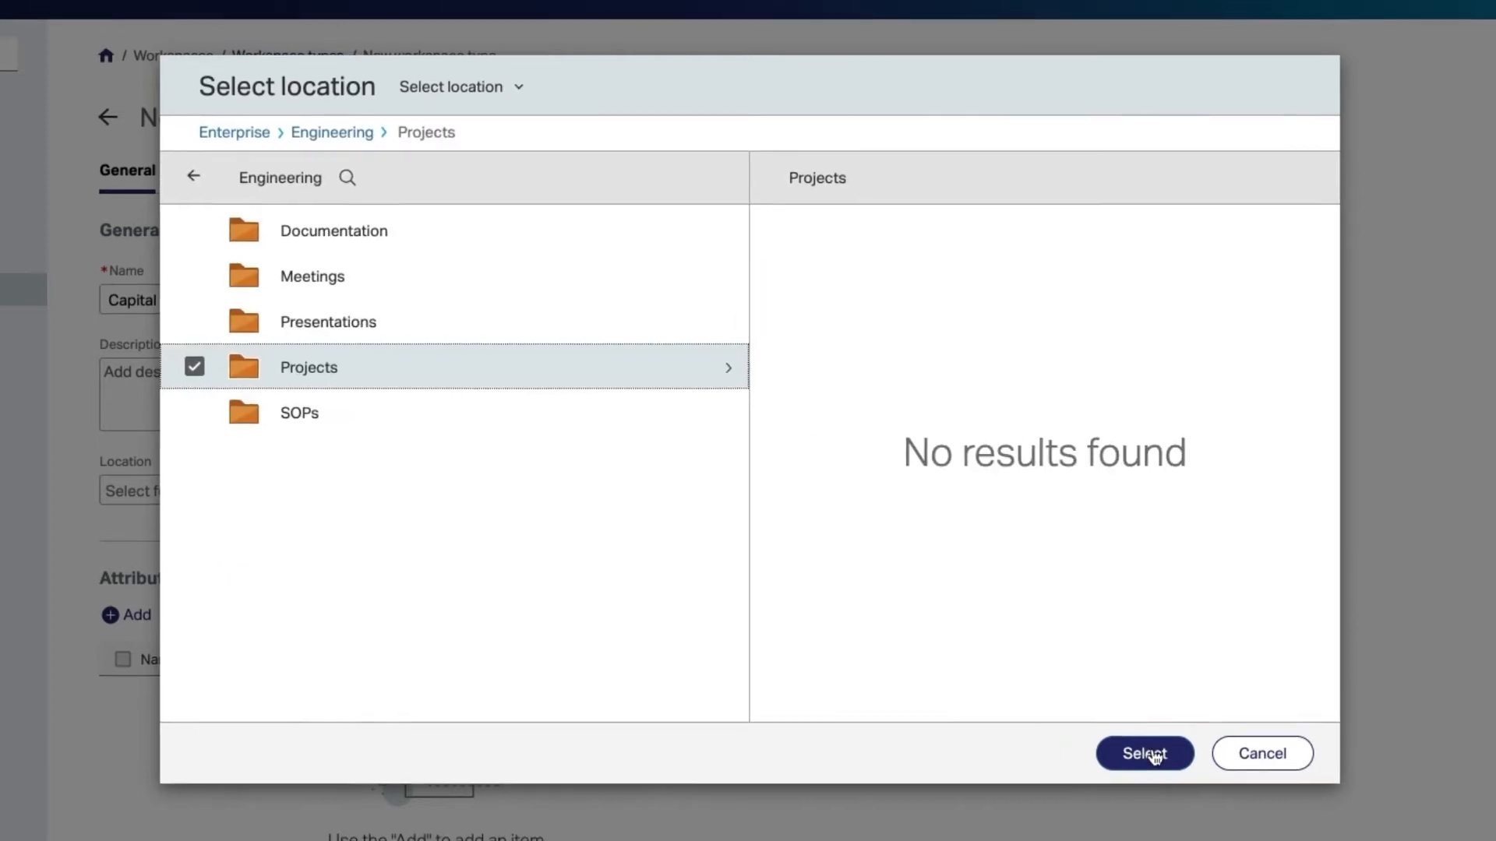
{"action": "left_click", "coordinate": [1144, 752]}
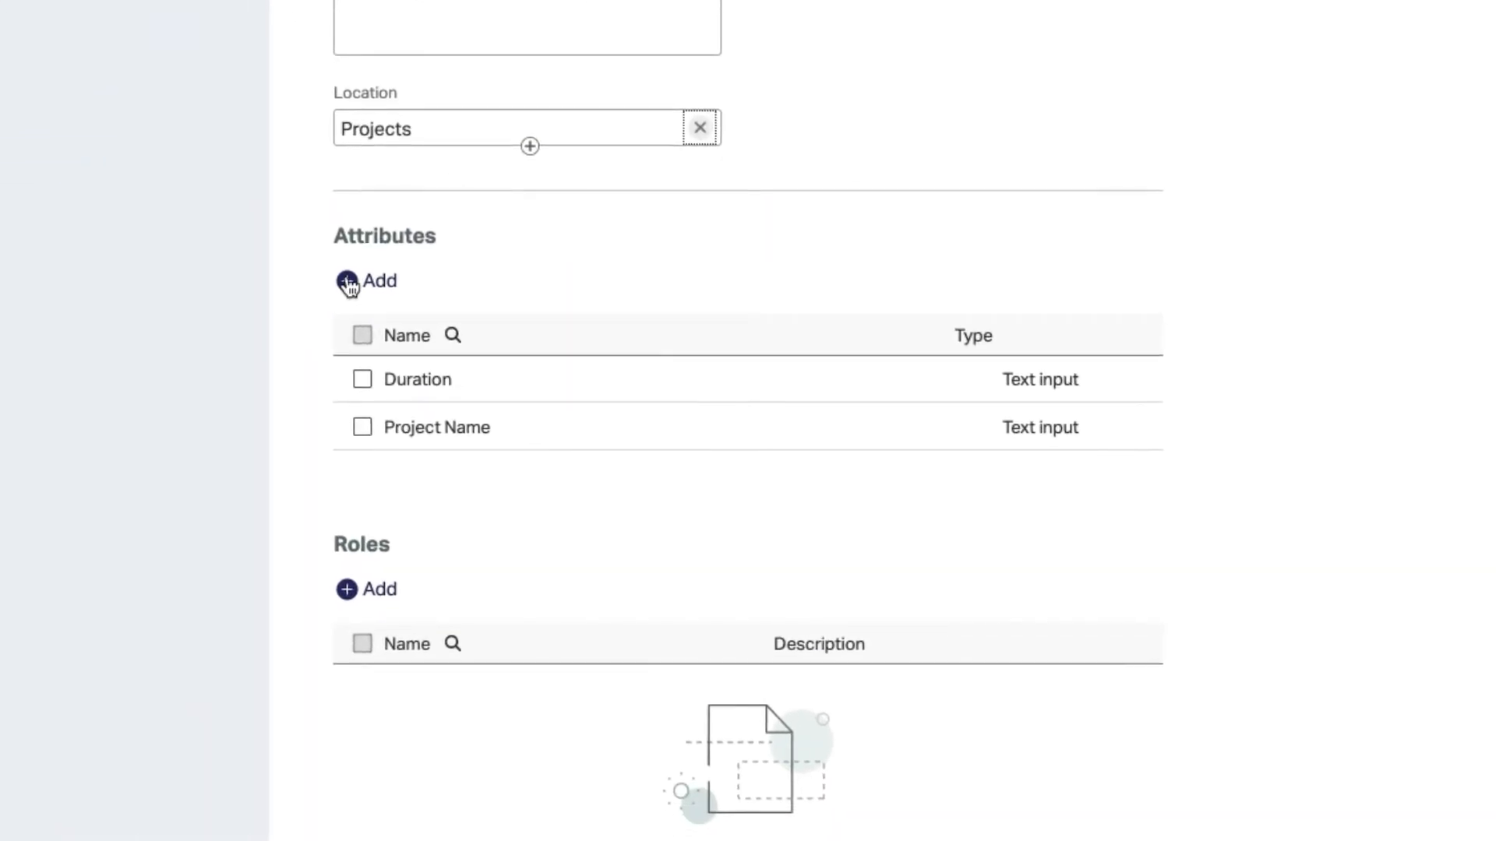
{"action": "type", "text": "Estimated Bu"}
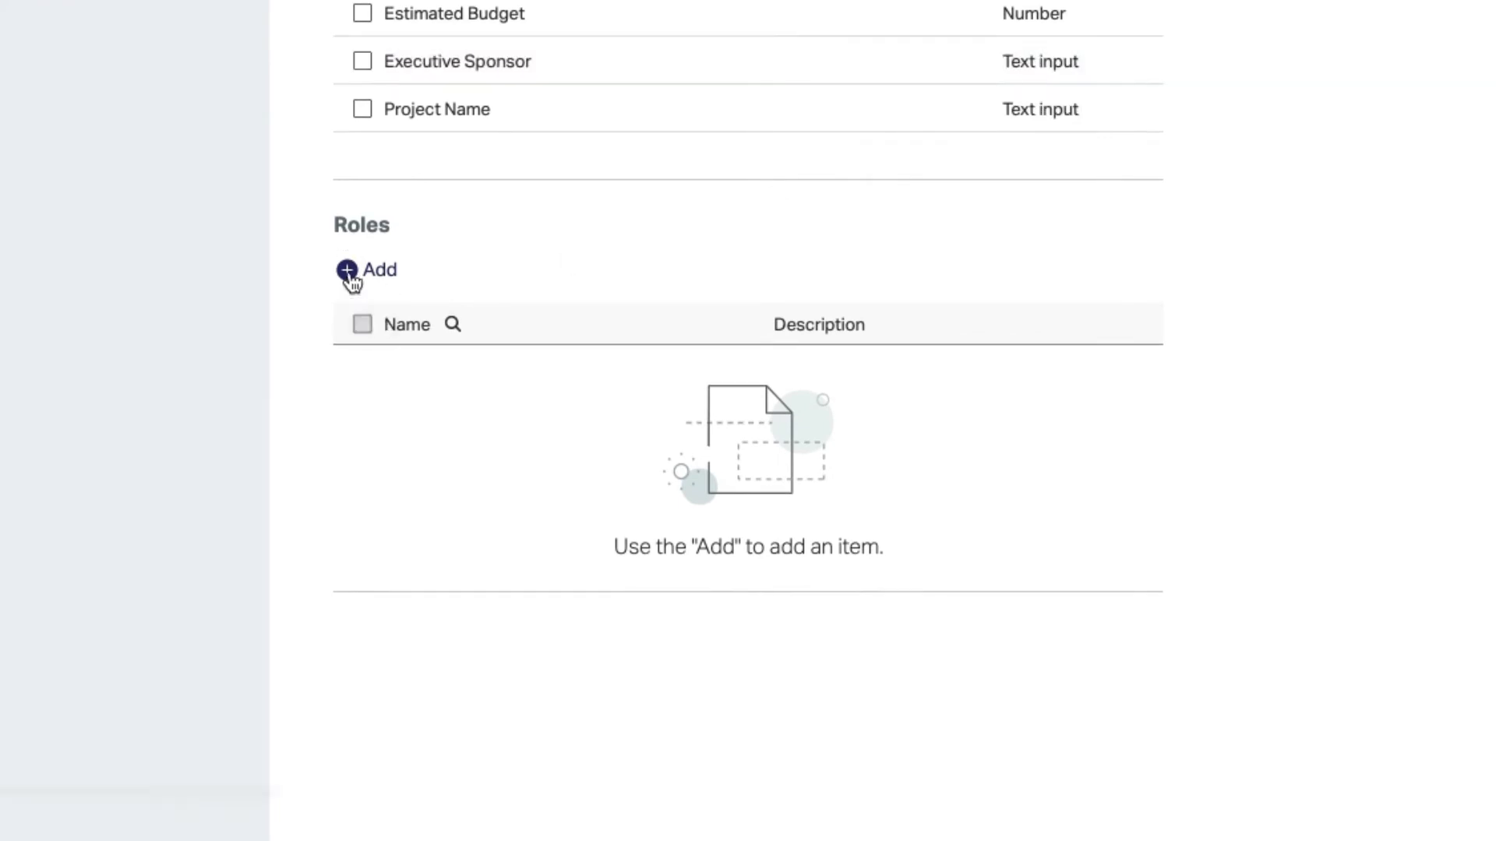
Add an Engineer role to the Capital Project workspace type.
{"action": "left_click", "coordinate": [346, 269]}
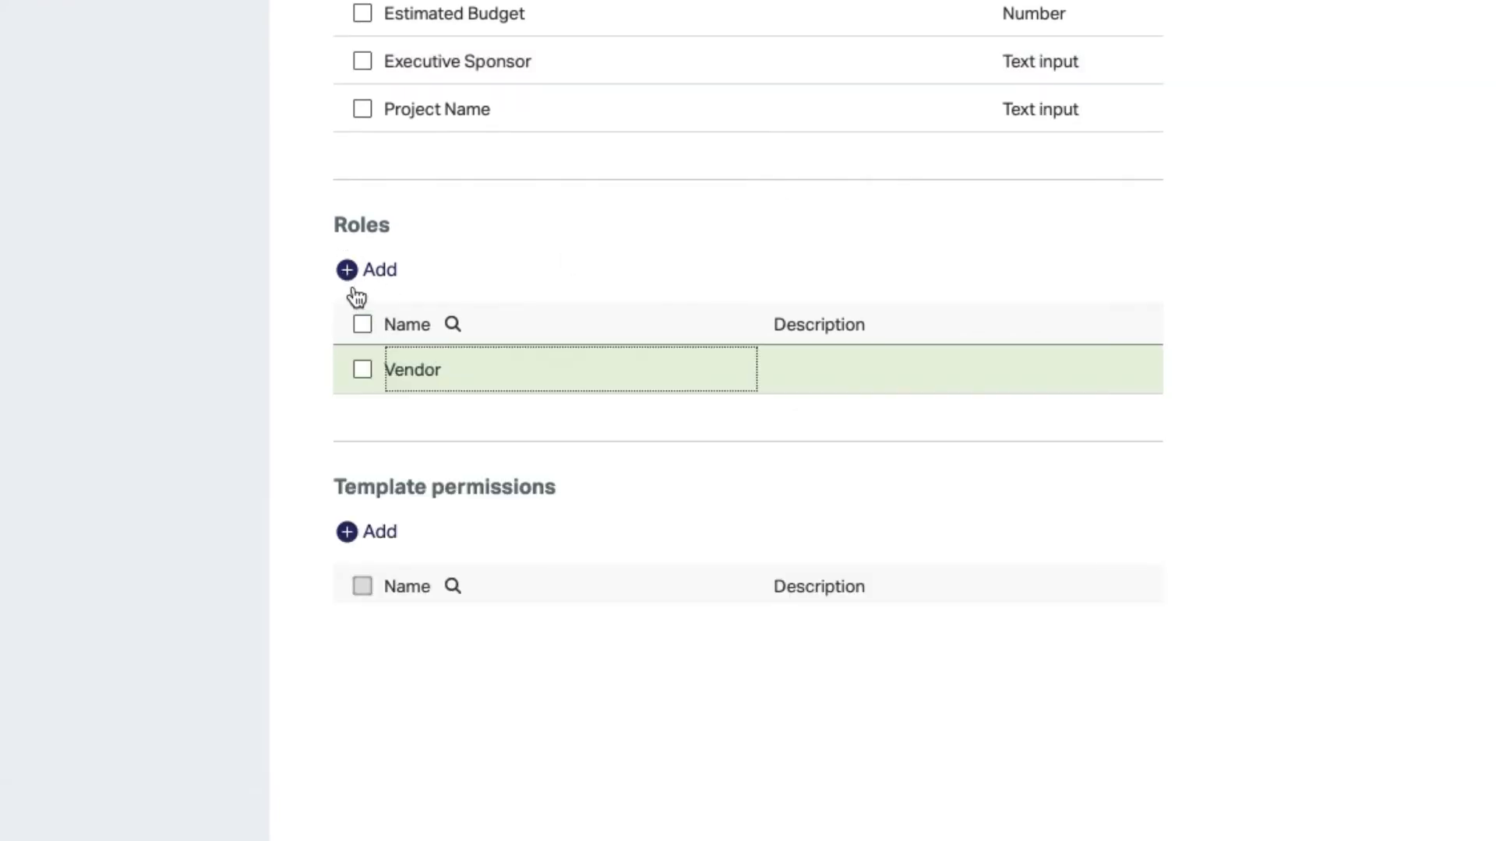
{"action": "type", "text": "Engineer"}
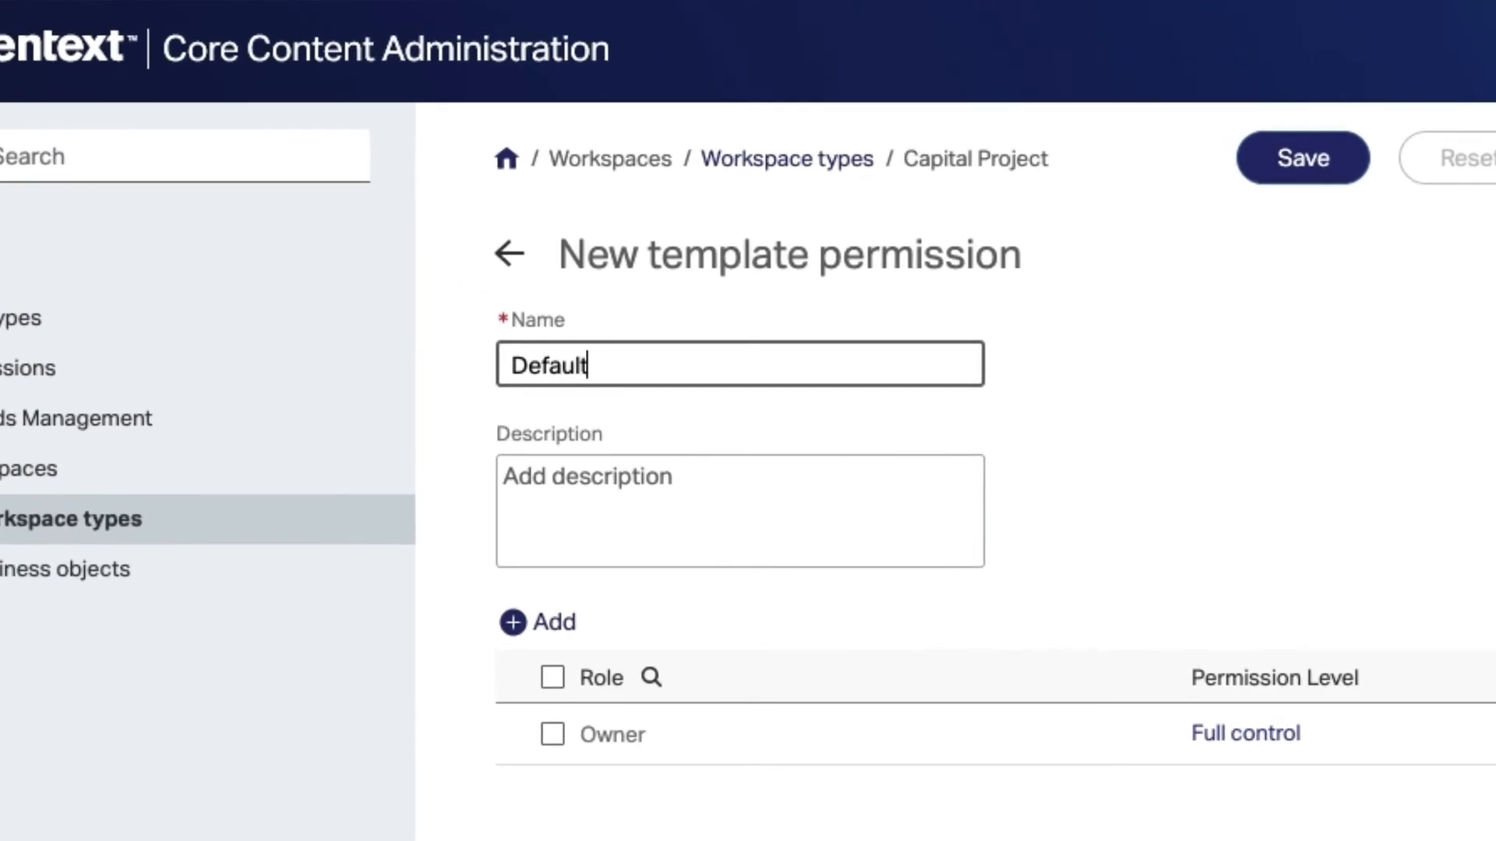
Grant Engineer full control in the Default template permission and save it.
{"action": "scroll", "scroll_direction": "down", "scroll_amount": 3}
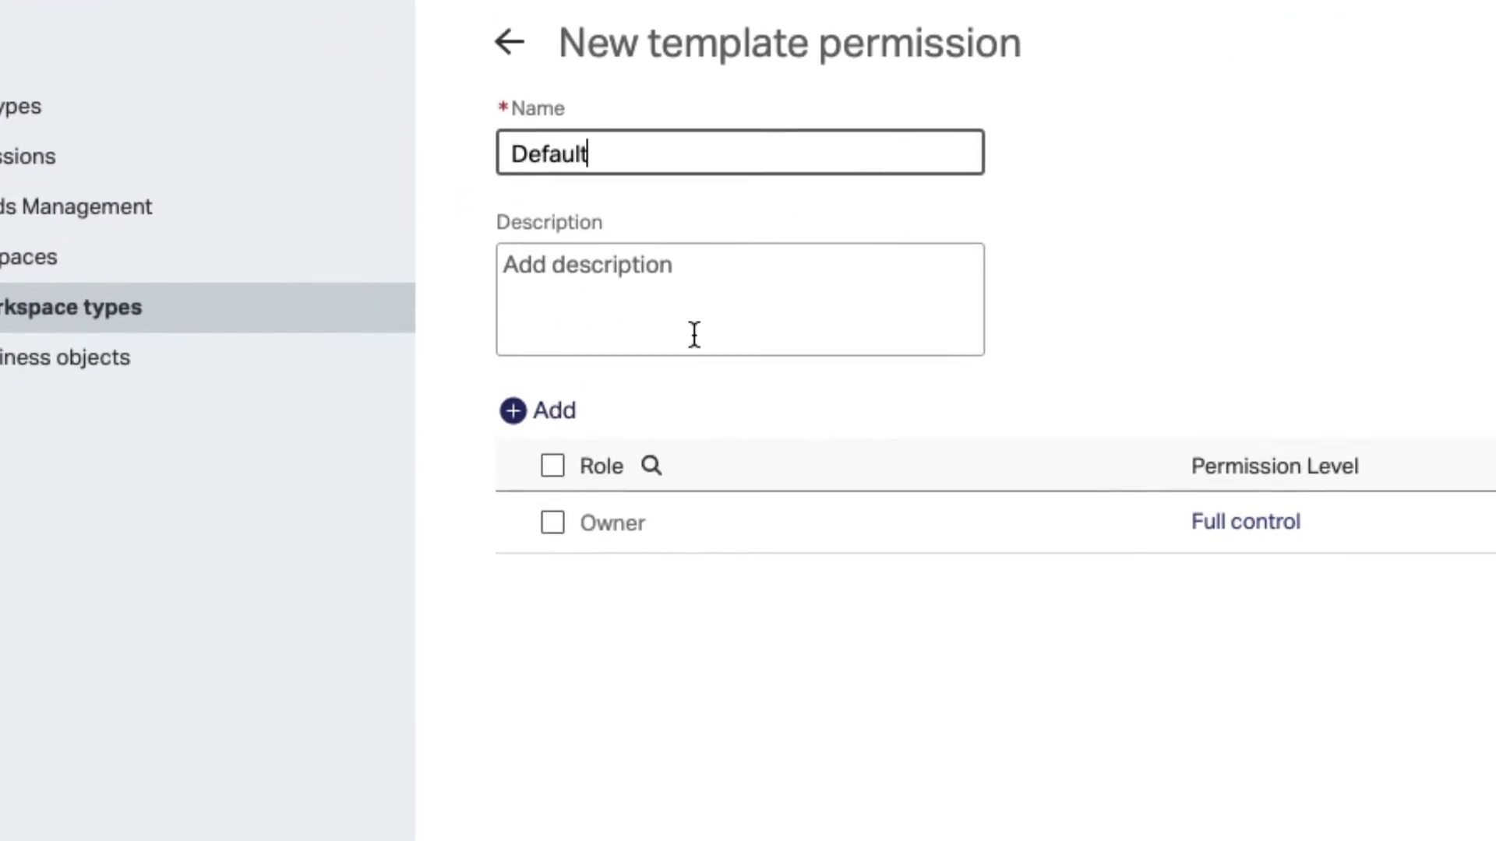
{"action": "left_click", "coordinate": [538, 410]}
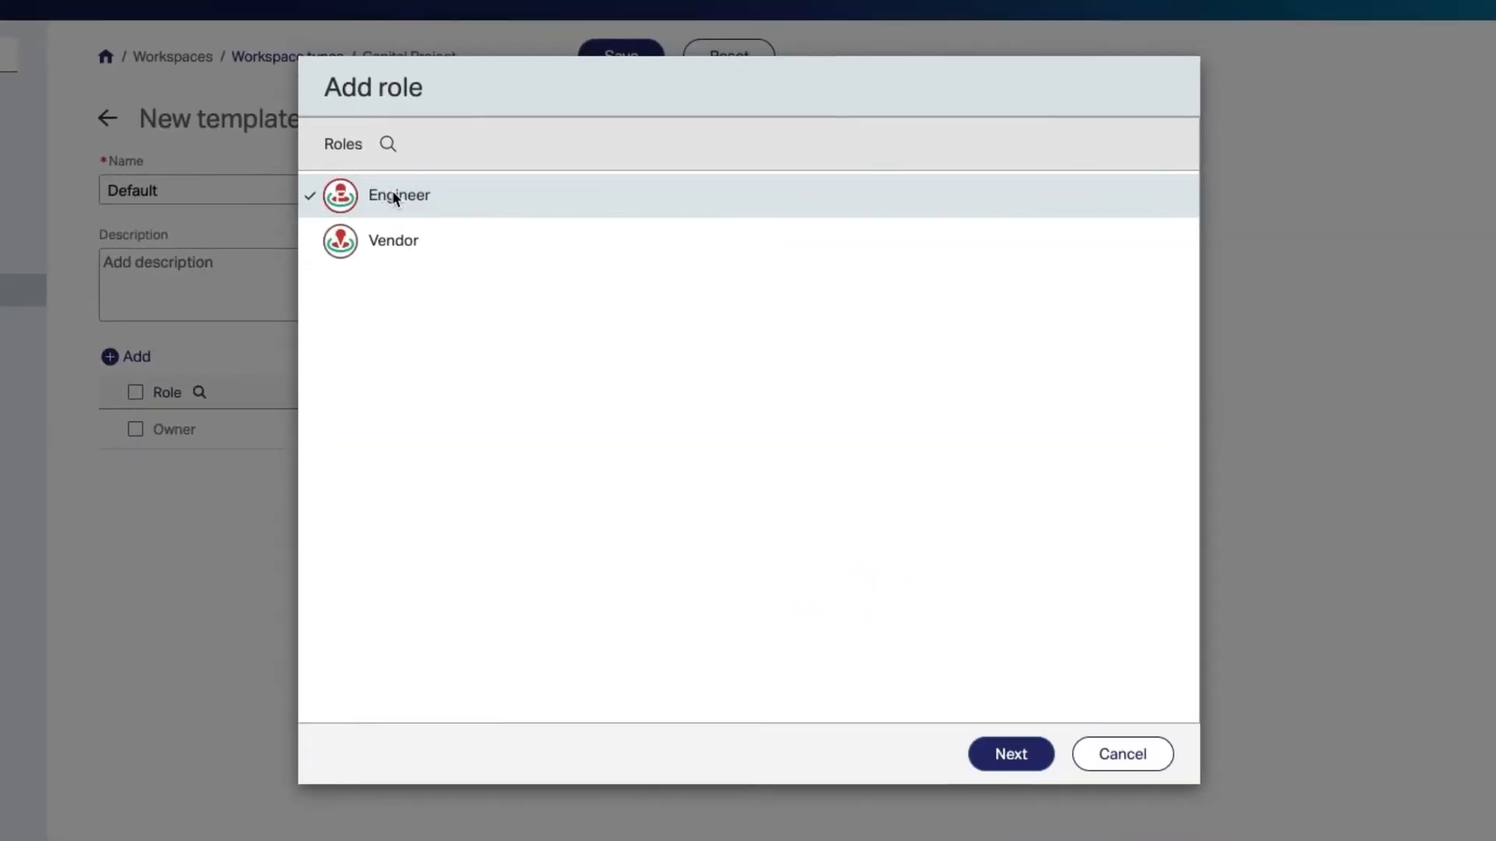
{"action": "left_click", "coordinate": [1010, 754]}
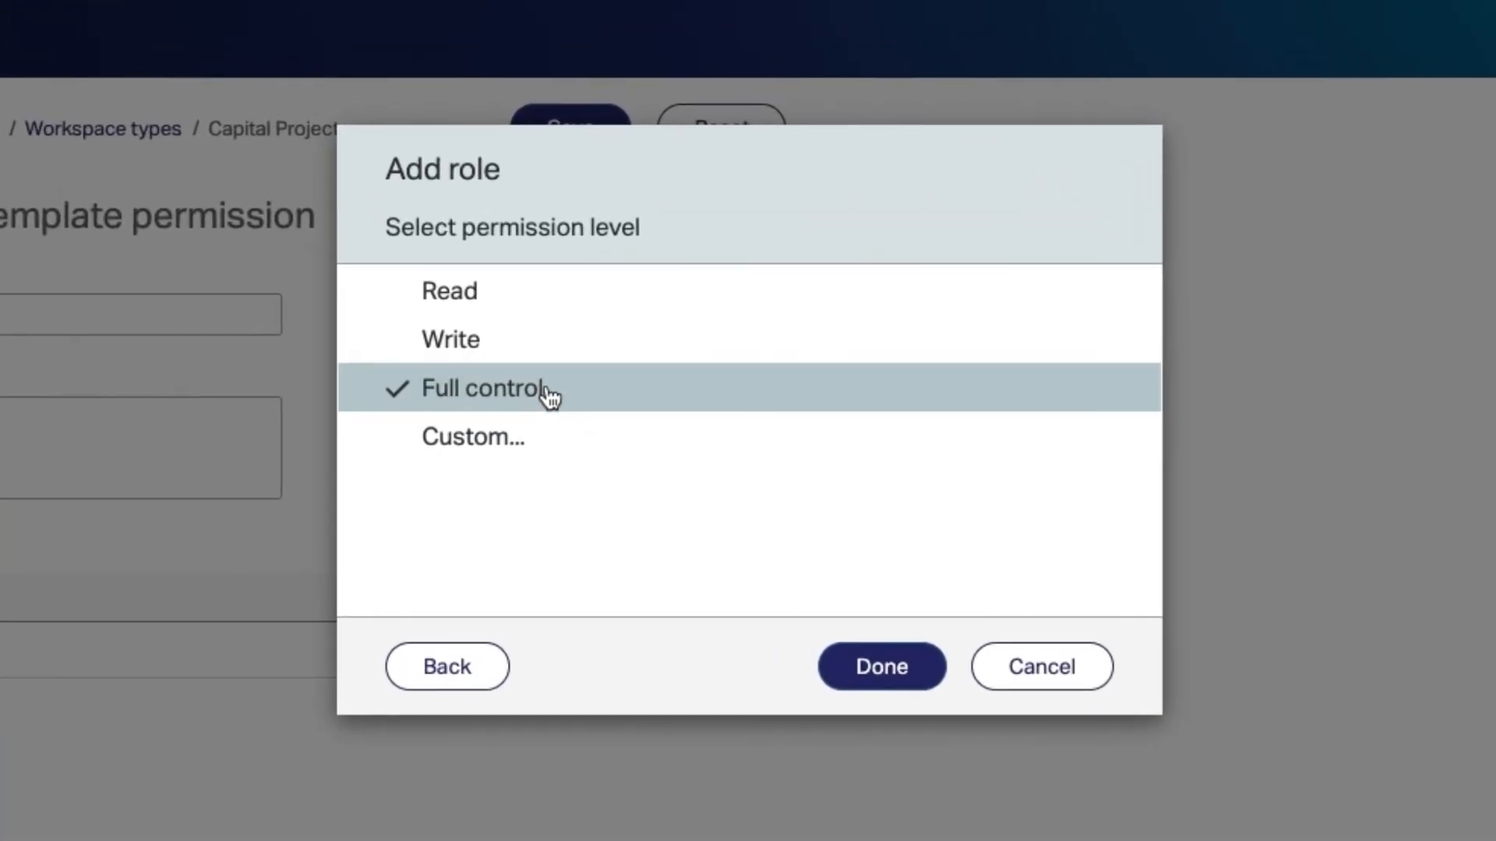
{"action": "left_click", "coordinate": [879, 665]}
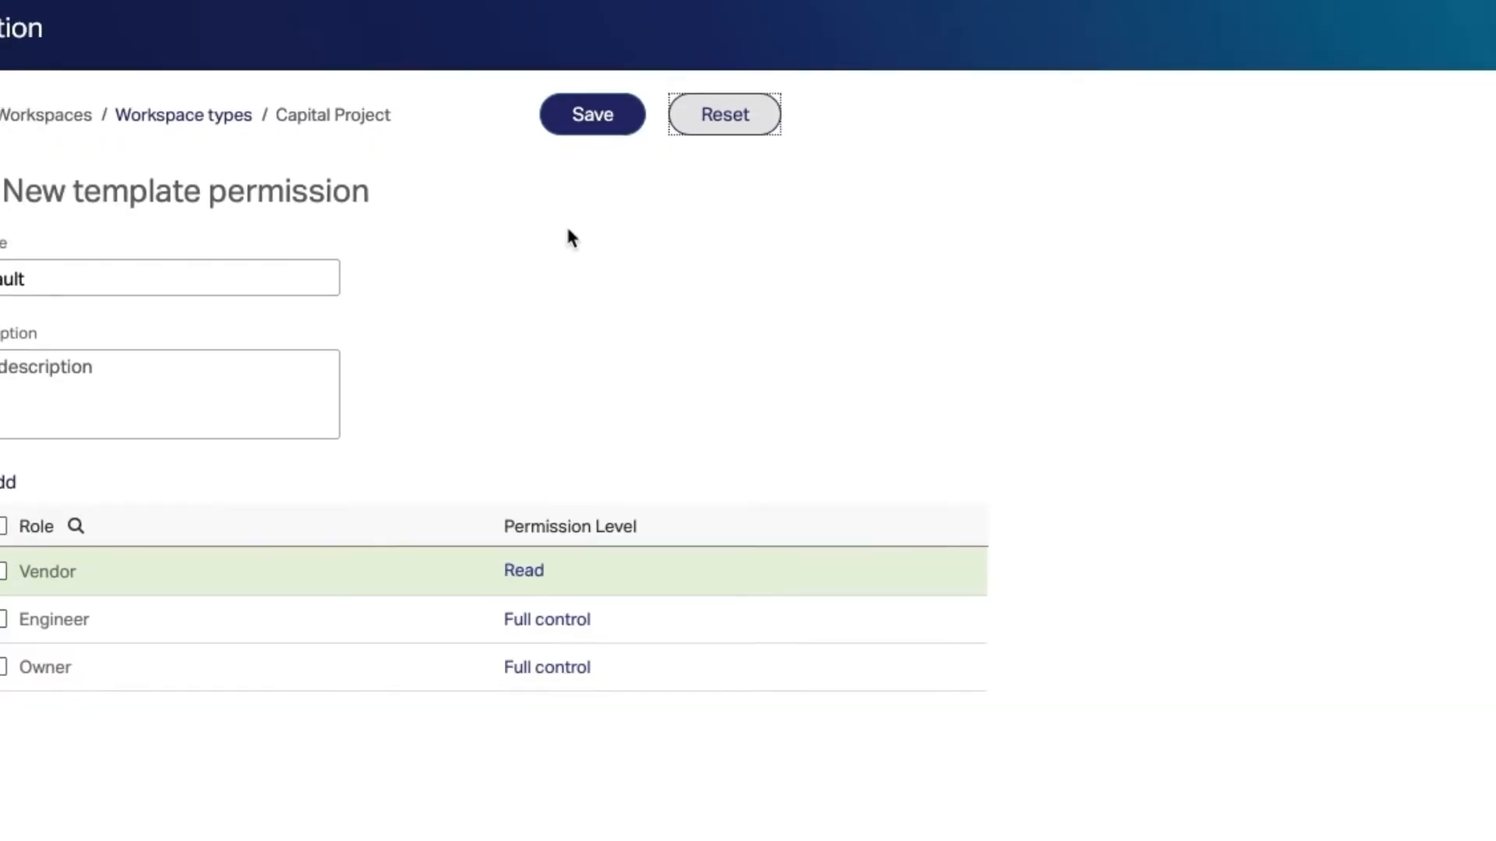
{"action": "left_click", "coordinate": [592, 114]}
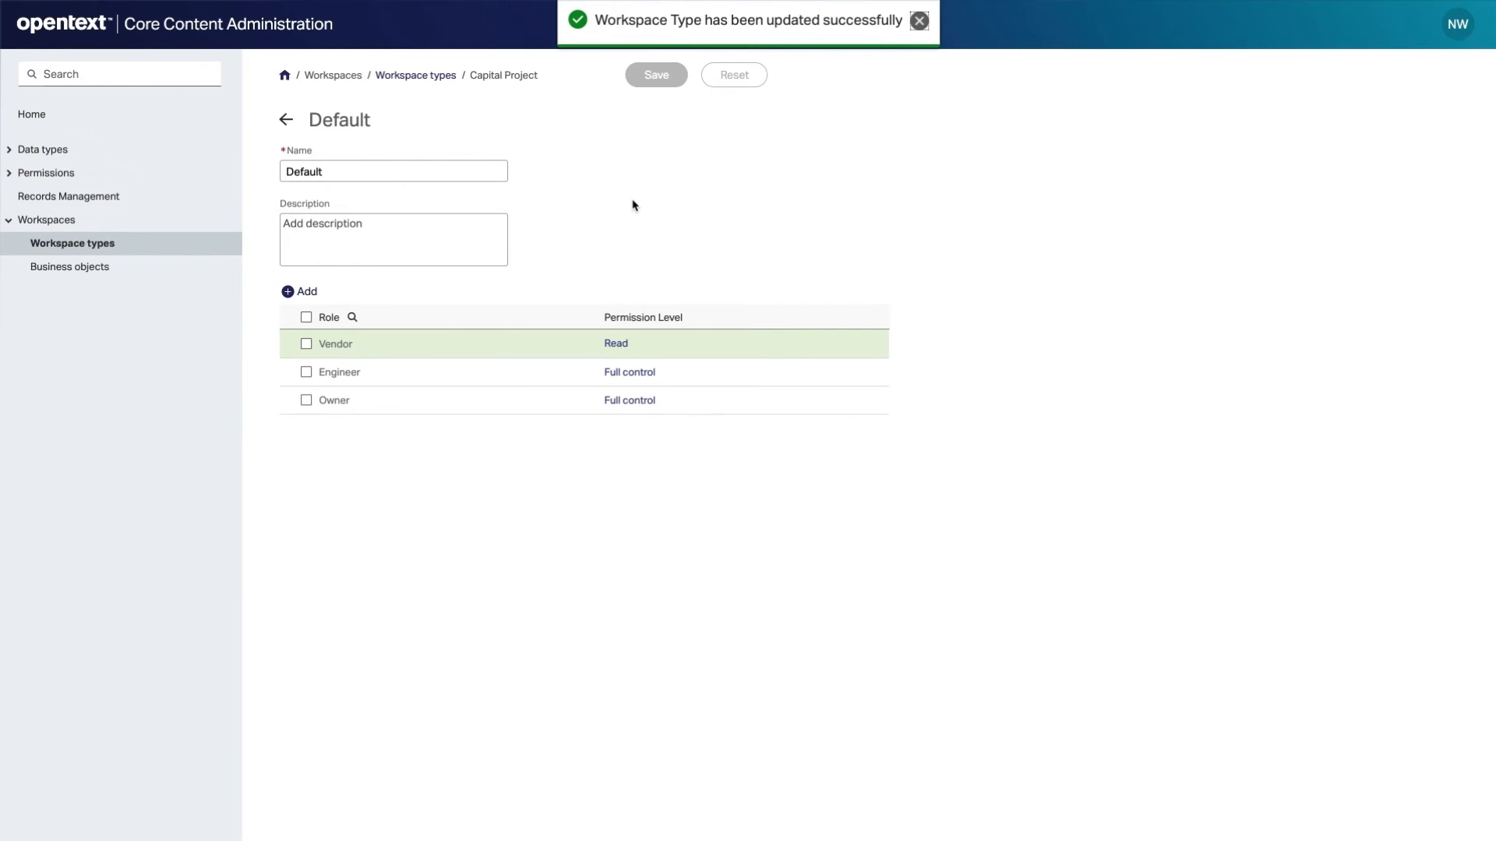
Assign the default template permission to the new Capital Project template.
{"action": "scroll", "scroll_direction": "down", "scroll_amount": 3}
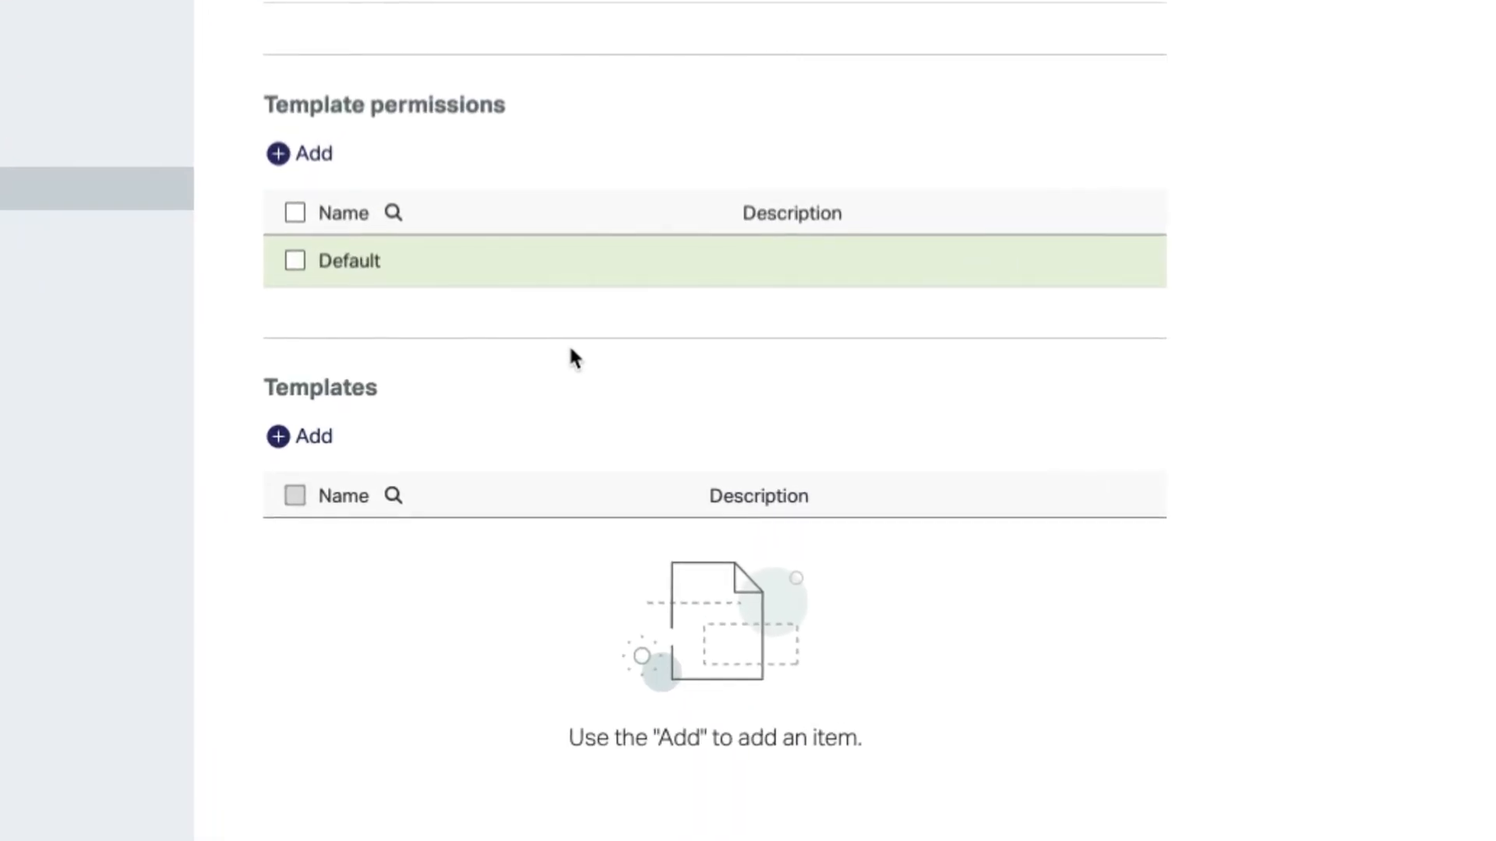
{"action": "type", "text": "d"}
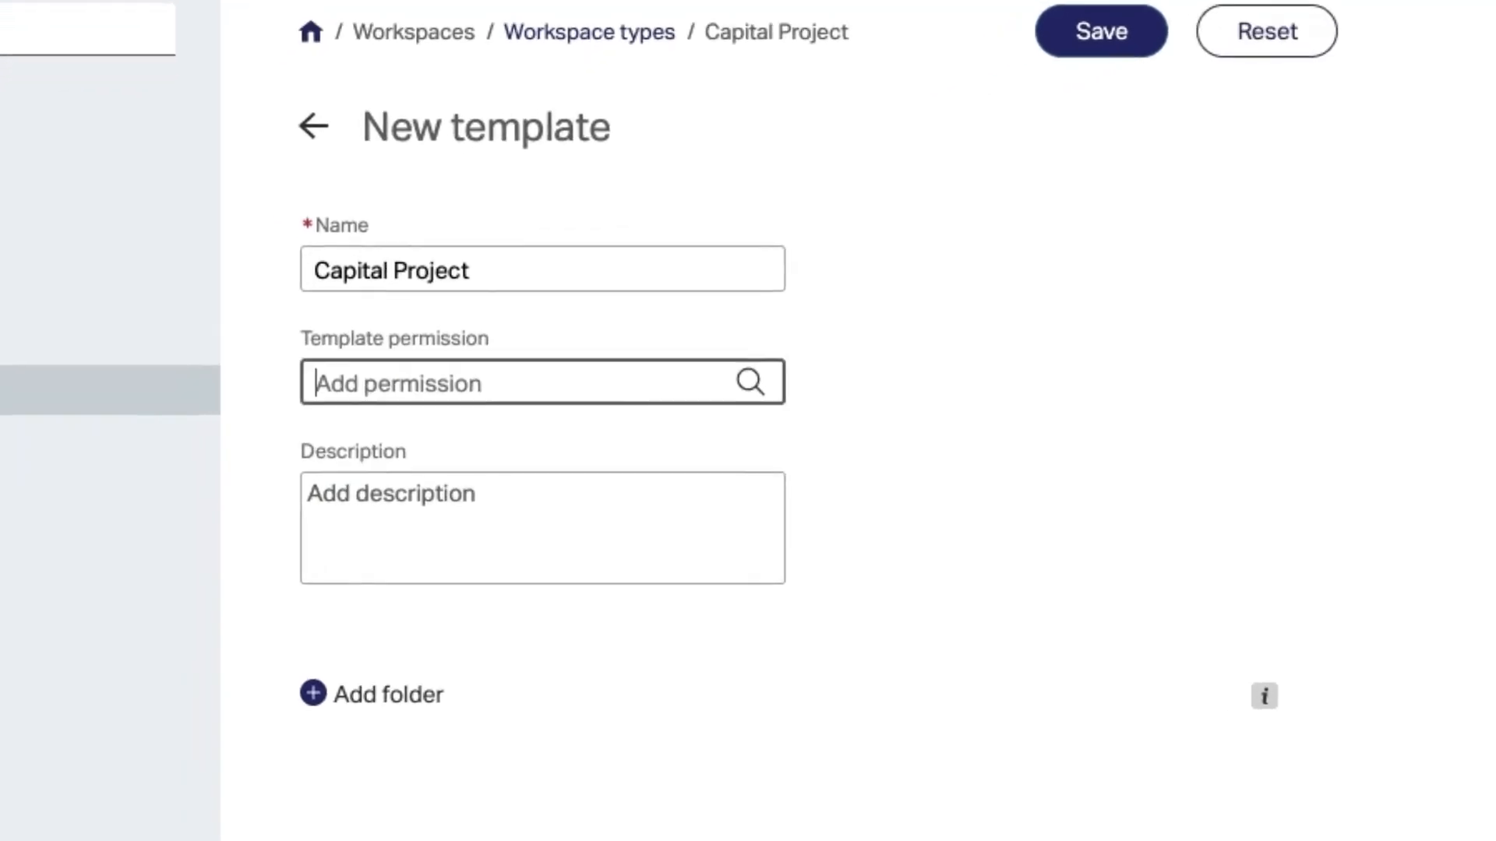
{"action": "left_click", "coordinate": [534, 384]}
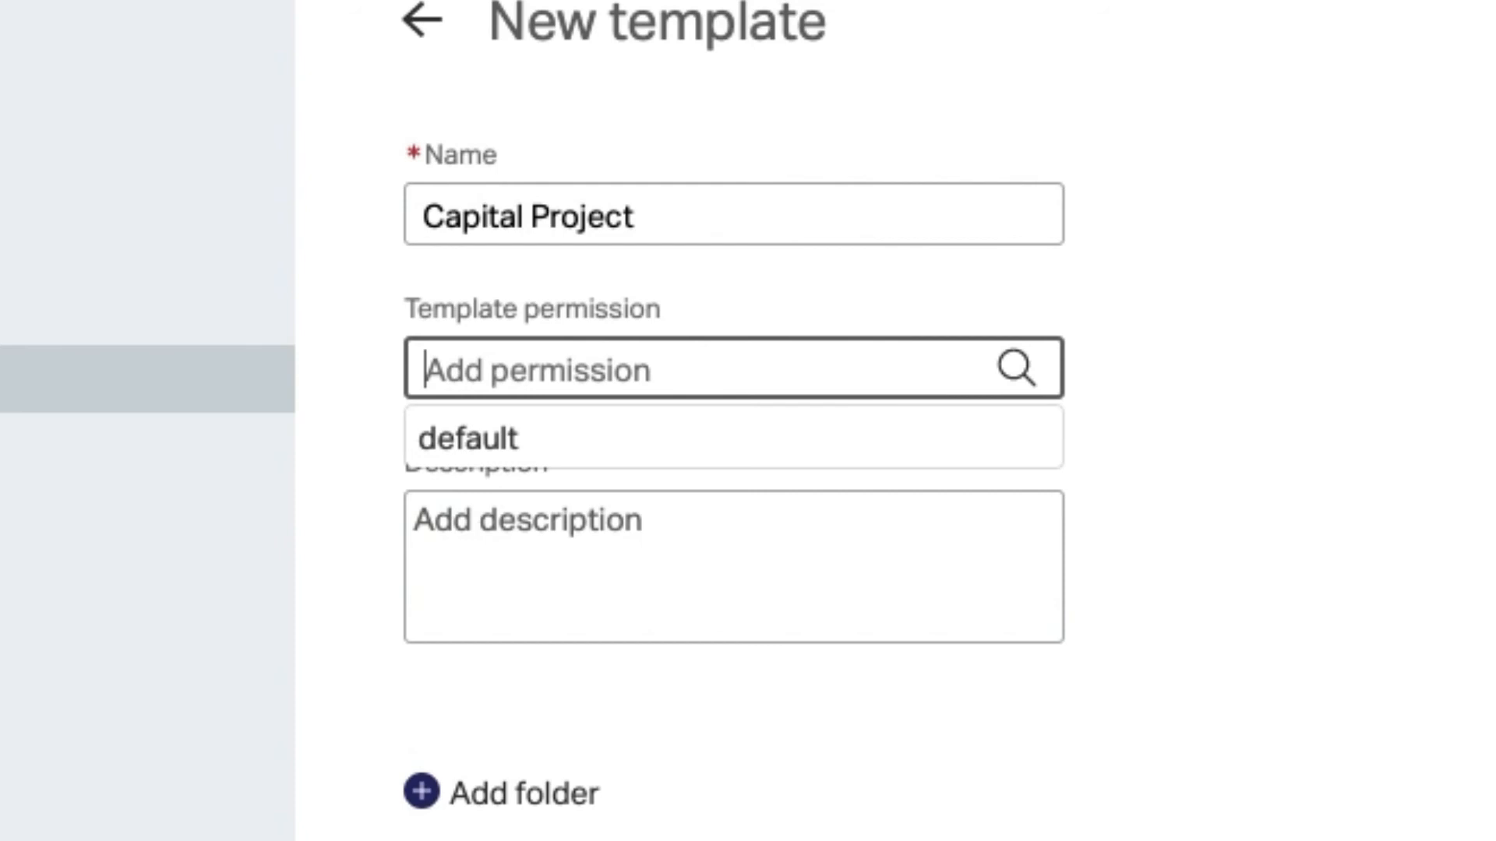
{"action": "left_click", "coordinate": [468, 438]}
{"action": "type", "text": "D"}
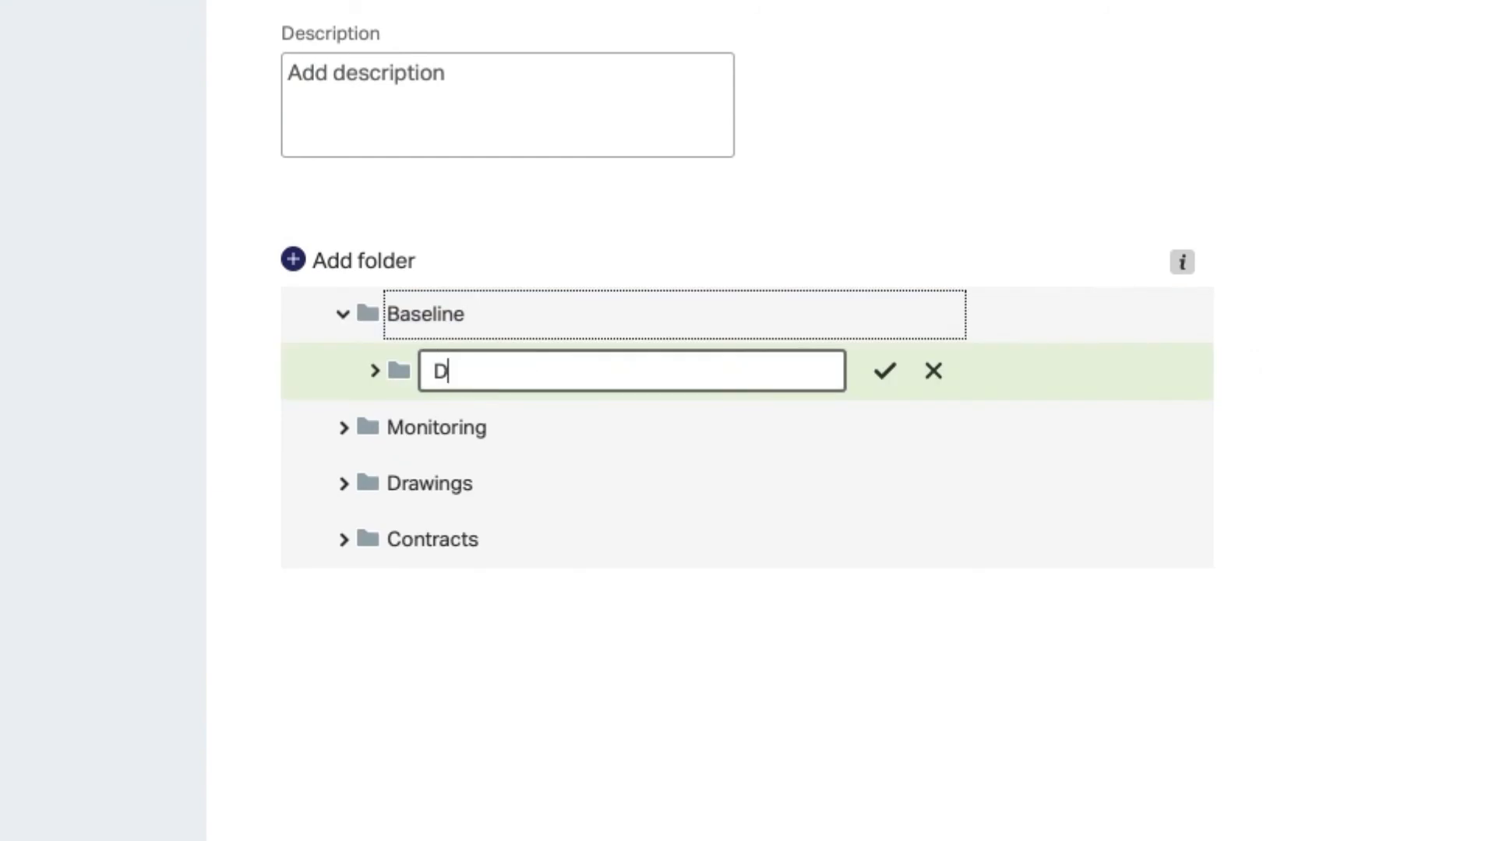
Add the Data subfolder under Baseline and select the Contracts folder.
{"action": "left_click", "coordinate": [883, 371]}
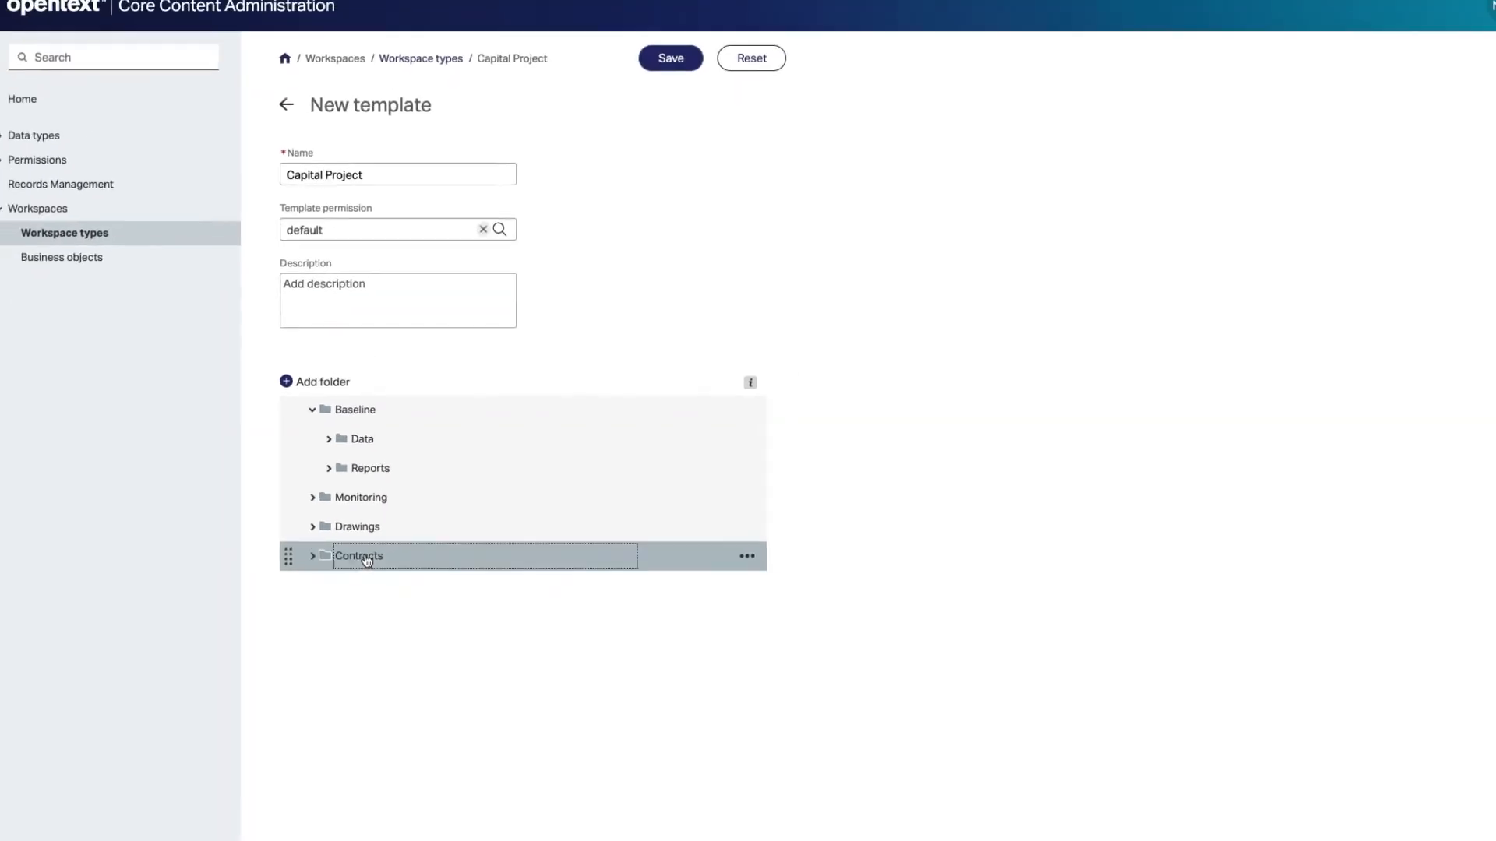
{"action": "left_click", "coordinate": [358, 556]}
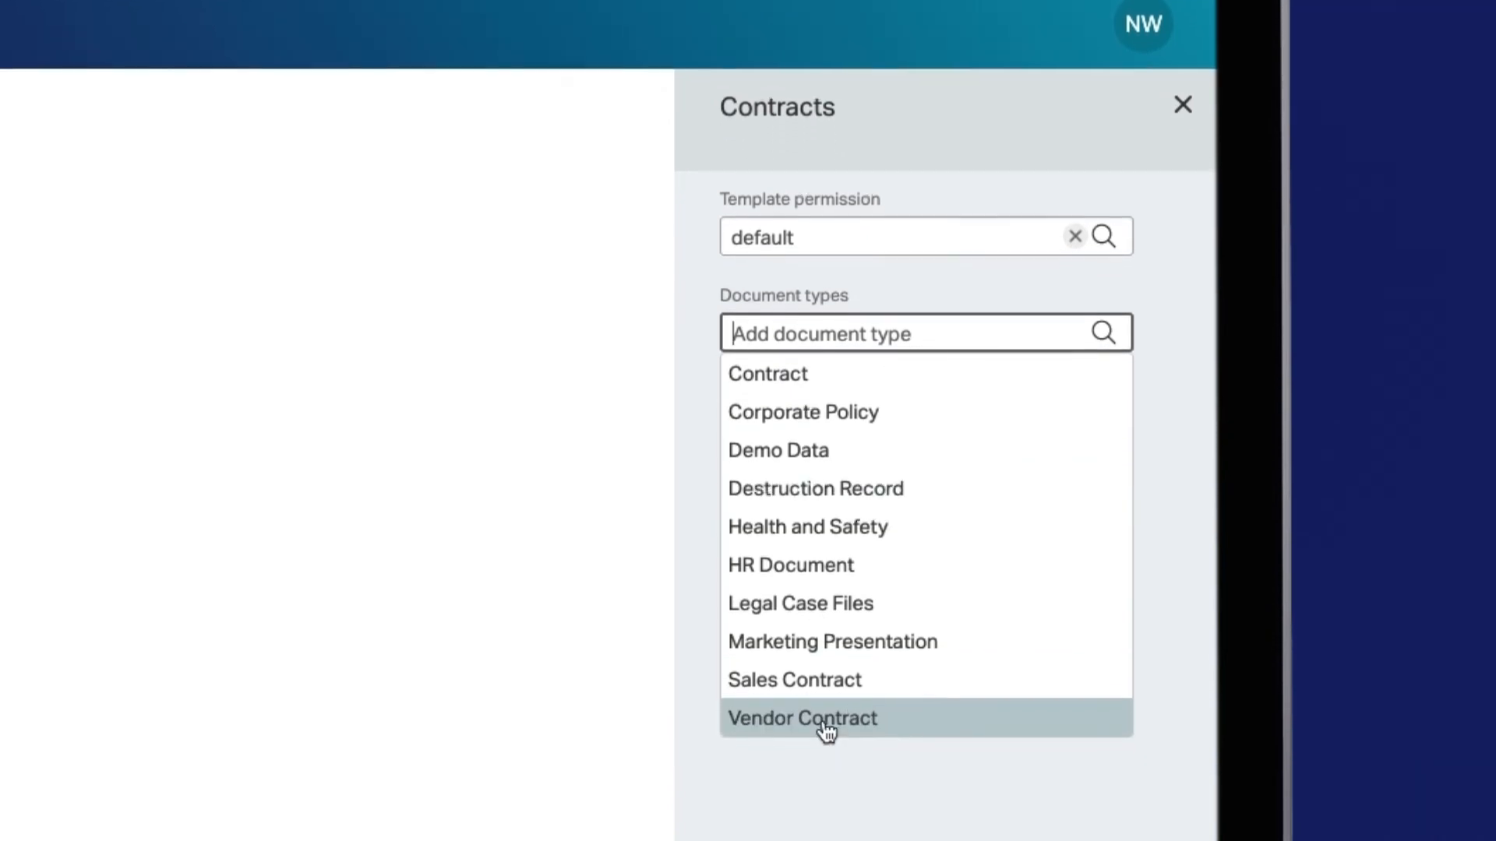
Set Vendor Contract as the Contracts folder's allowed document type.
{"action": "left_click", "coordinate": [802, 718]}
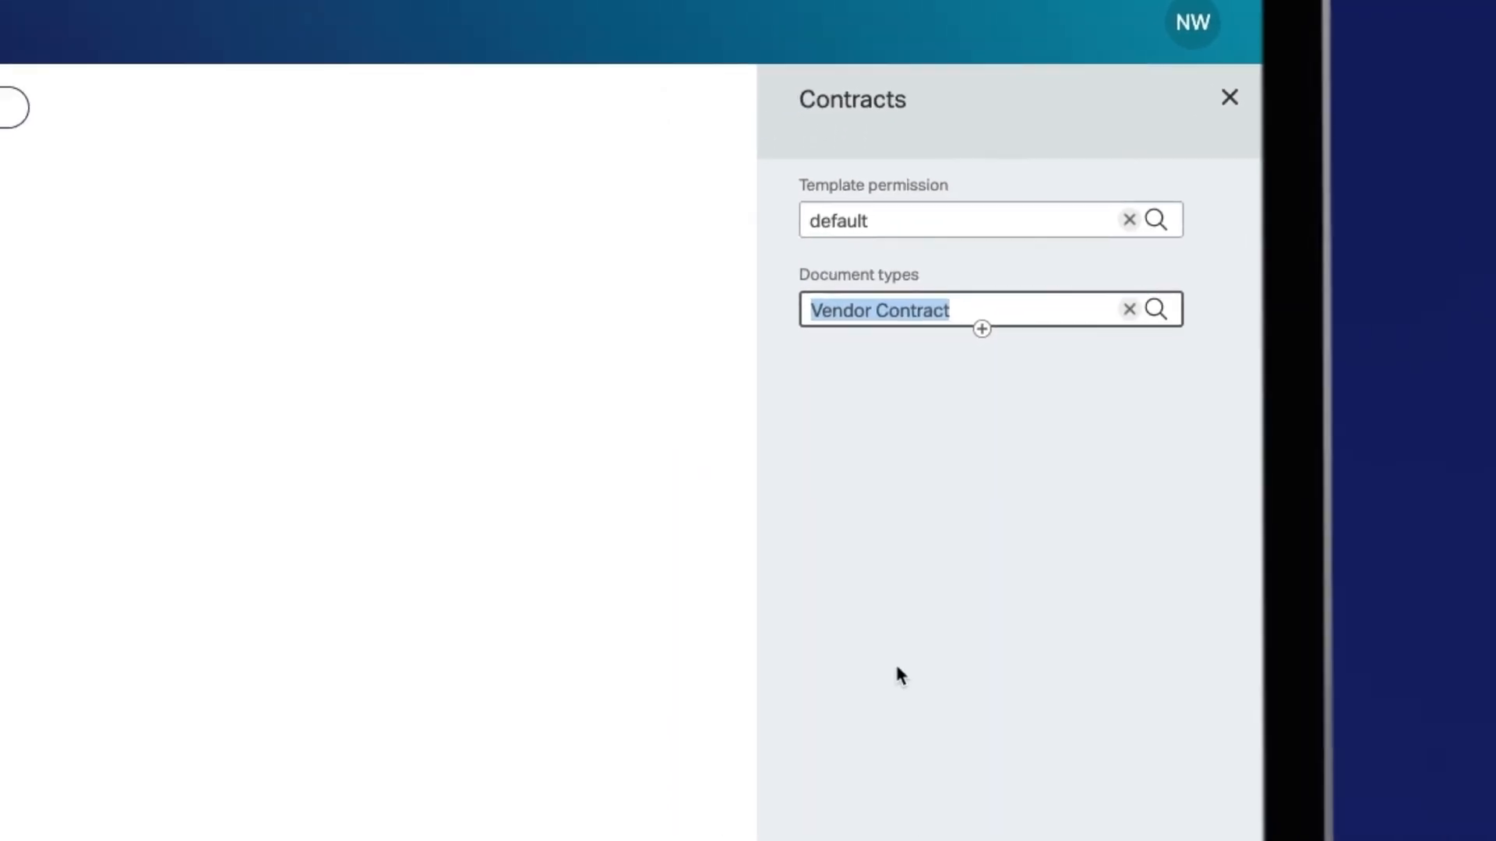